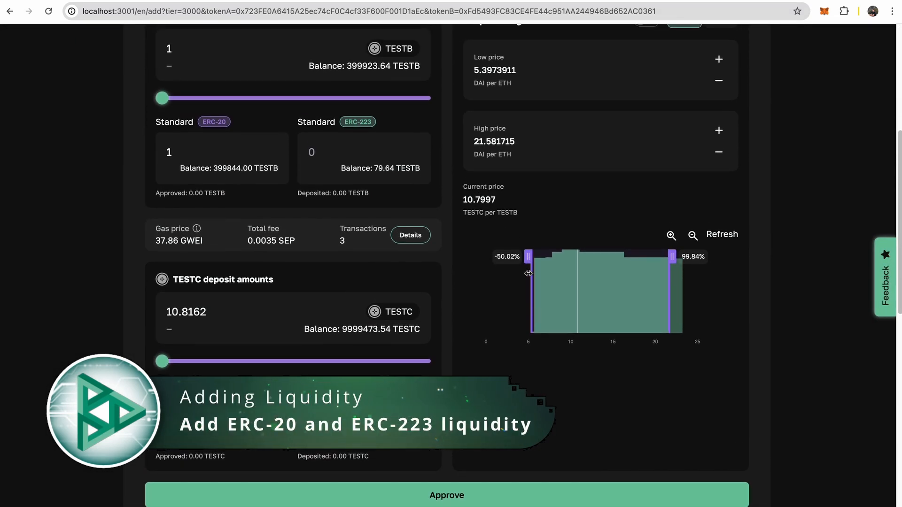
# Set TESTB's standard slider to all ERC-223 and TESTC's to all ERC-20
pyautogui.moveTo(163, 98); pyautogui.dragTo(423, 98)
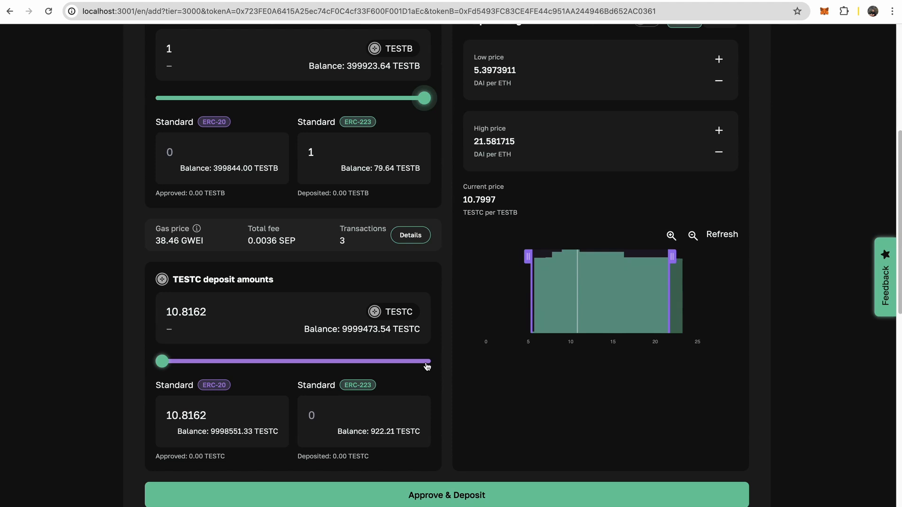
pyautogui.moveTo(426, 366); pyautogui.dragTo(162, 361)
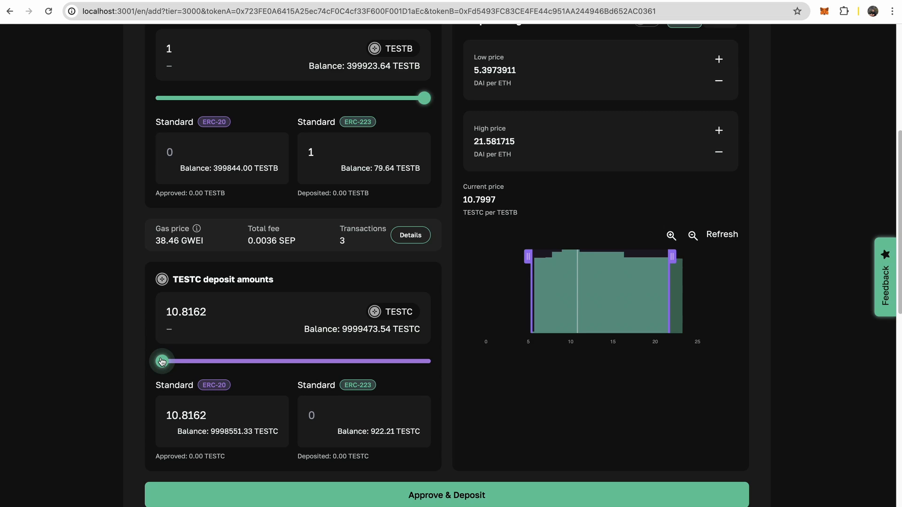
# Open the Approve & Deposit summary for the TESTB deposit and TESTC approval
pyautogui.click(446, 495)
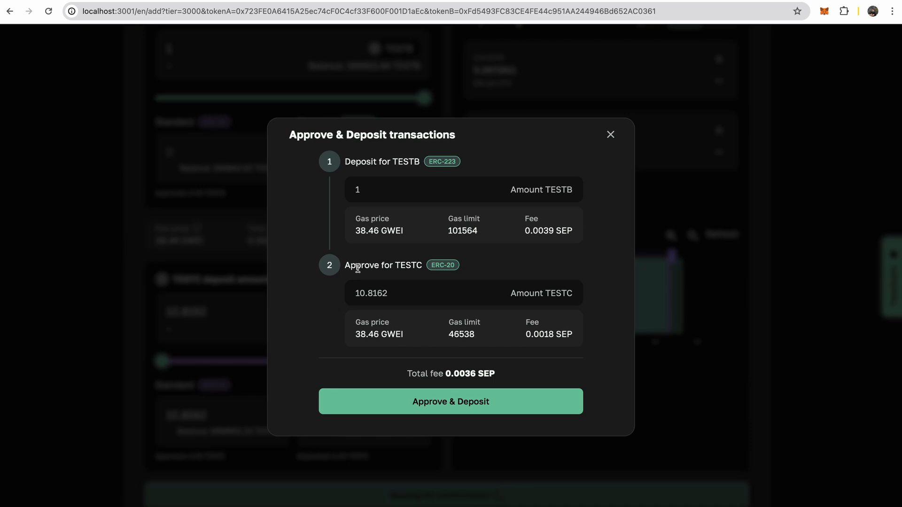
pyautogui.moveTo(358, 277)
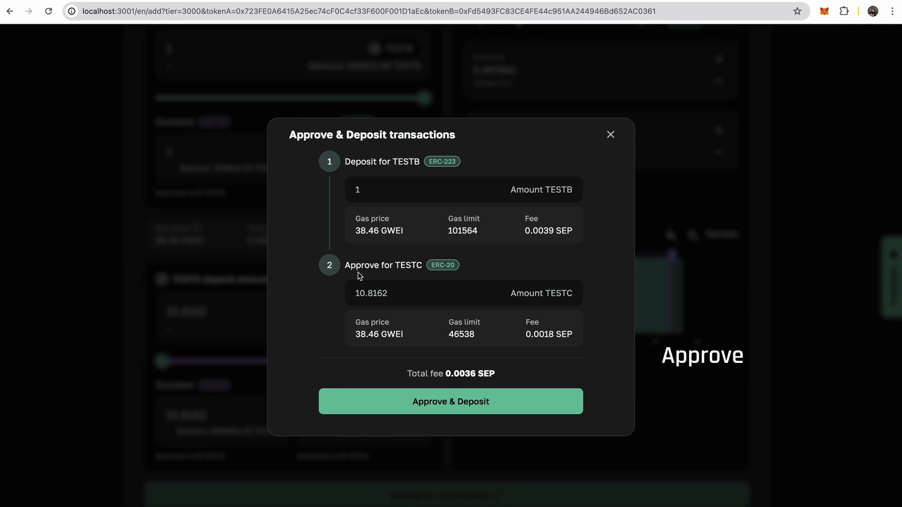
# Confirm the 1 TESTB deposit and approve the 10.8162 TESTC spending cap in MetaMask
pyautogui.click(451, 401)
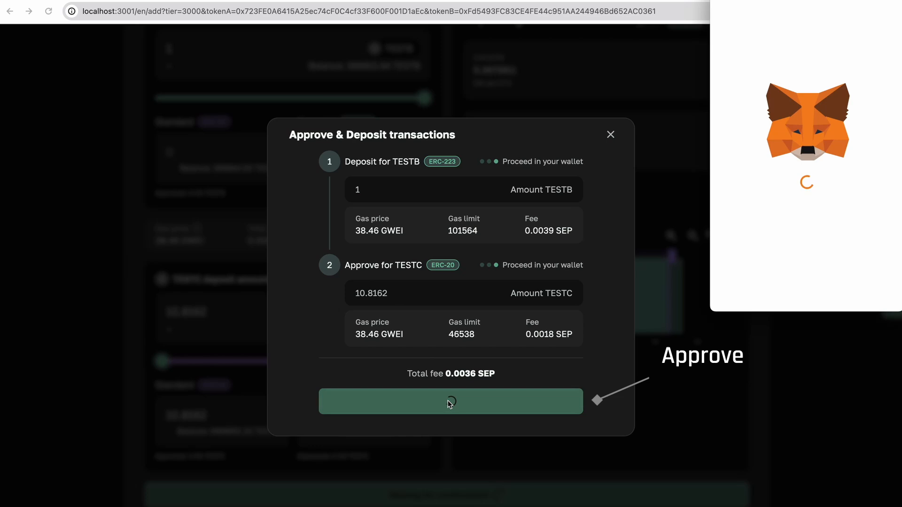
pyautogui.click(451, 401)
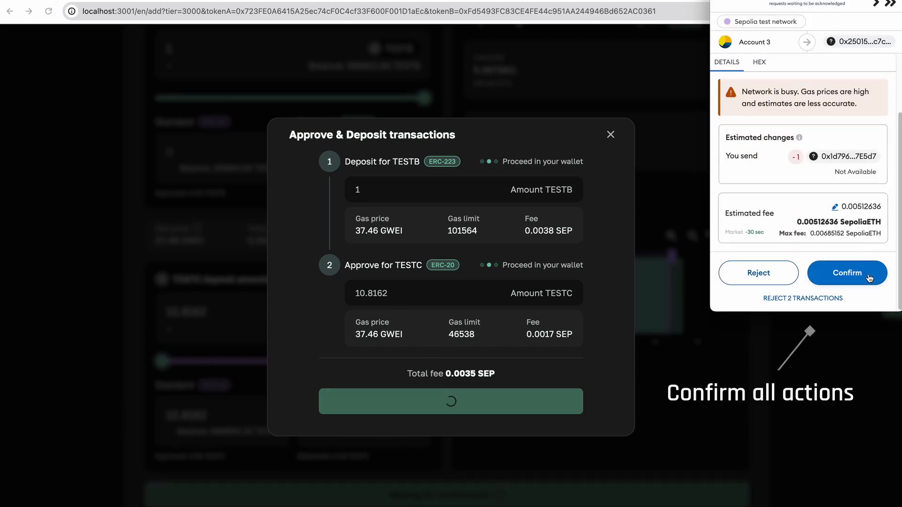
pyautogui.click(846, 273)
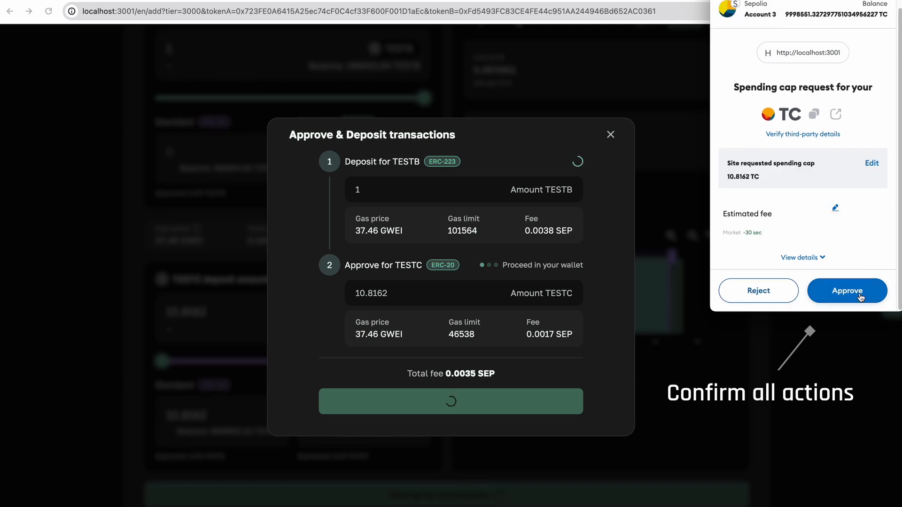
pyautogui.click(846, 290)
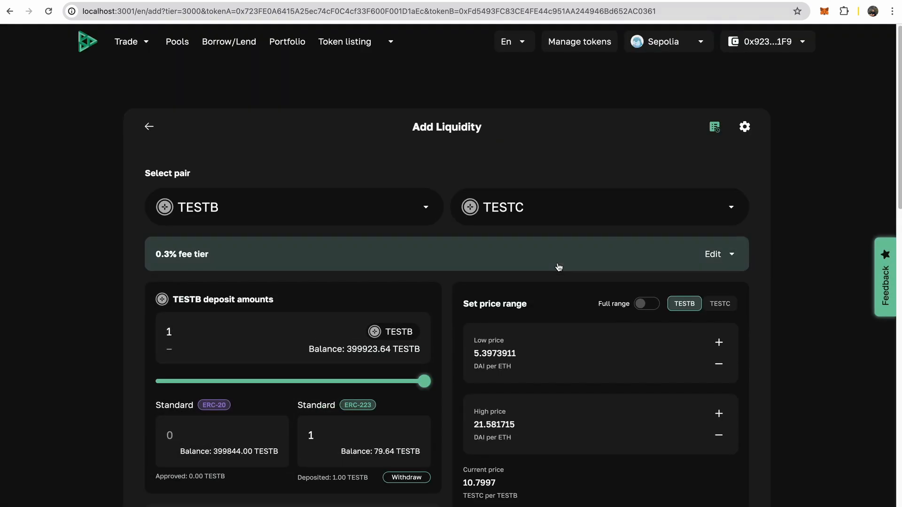
# Open the mint review for 1.00 TESTB and 10.82 TESTC at 0.3% fee
pyautogui.scroll(-3)
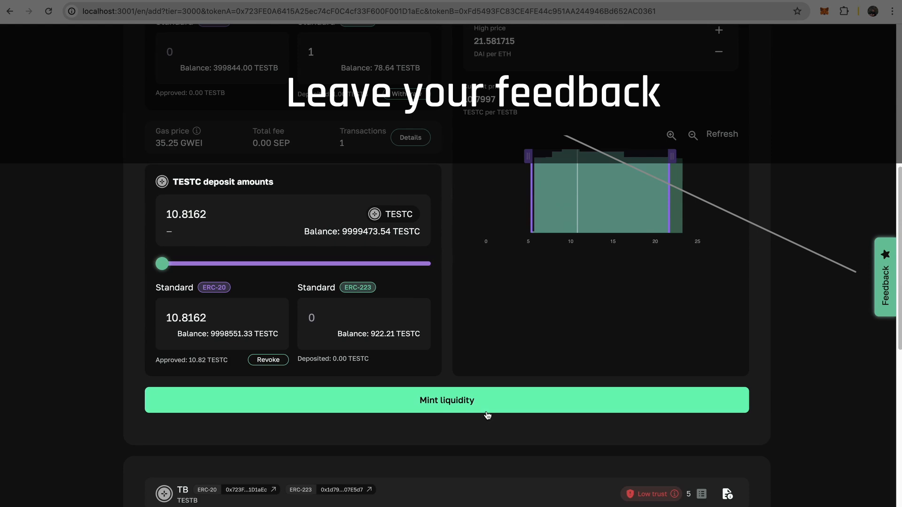
pyautogui.click(446, 401)
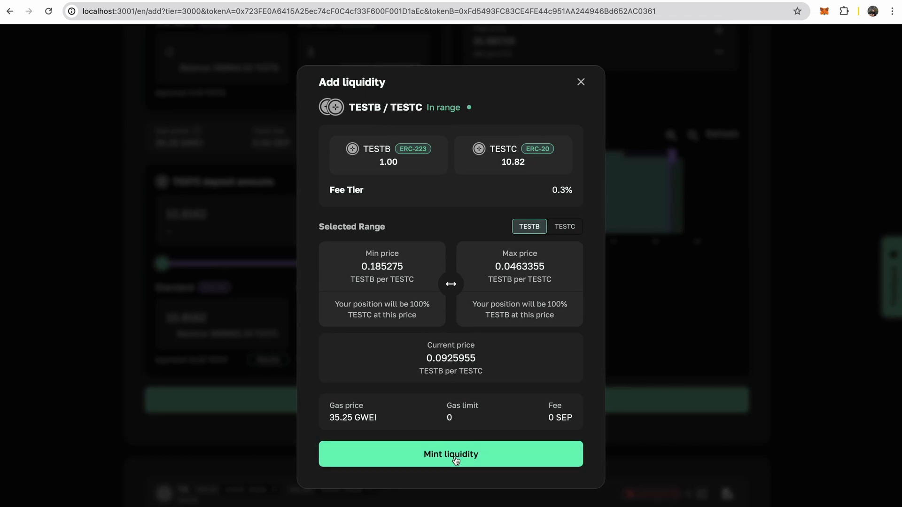
# Submit the mint of the 1.00 TESTB / 10.82 TESTC position
pyautogui.click(451, 454)
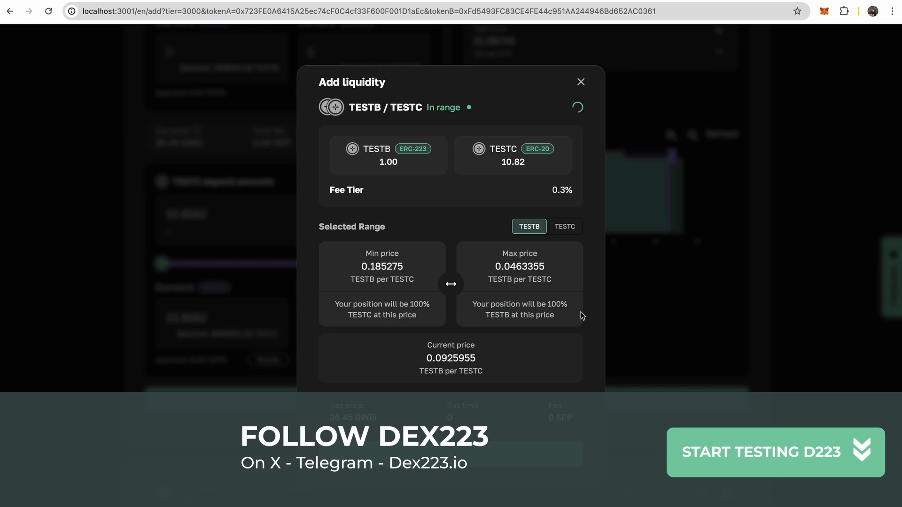
pyautogui.moveTo(721, 258)
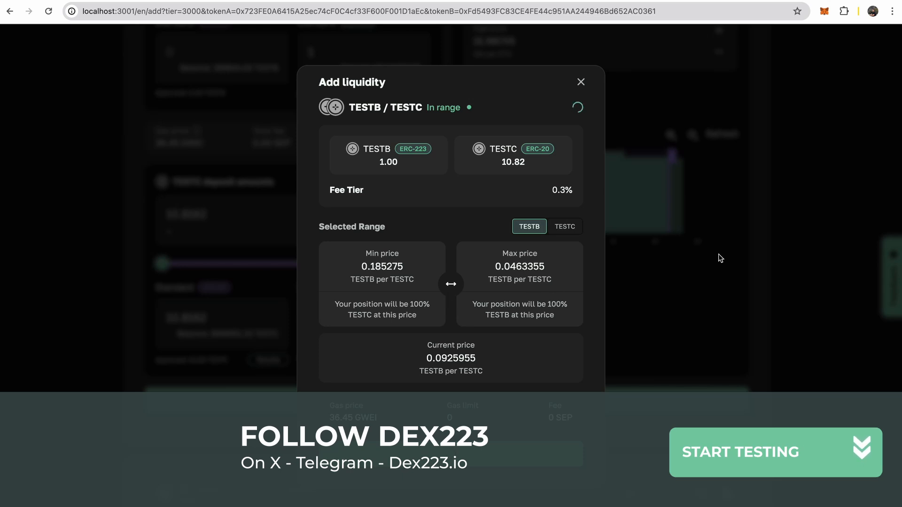